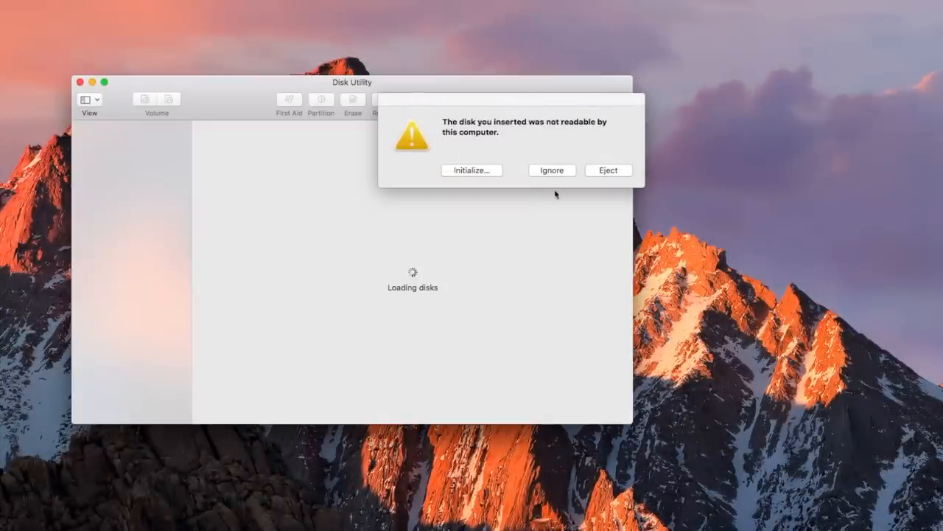
Dismiss the disk-not-readable alert and select the first Samsung SSD 970 EVO Plus in the sidebar.
{"action": "left_click", "coordinate": [552, 171]}
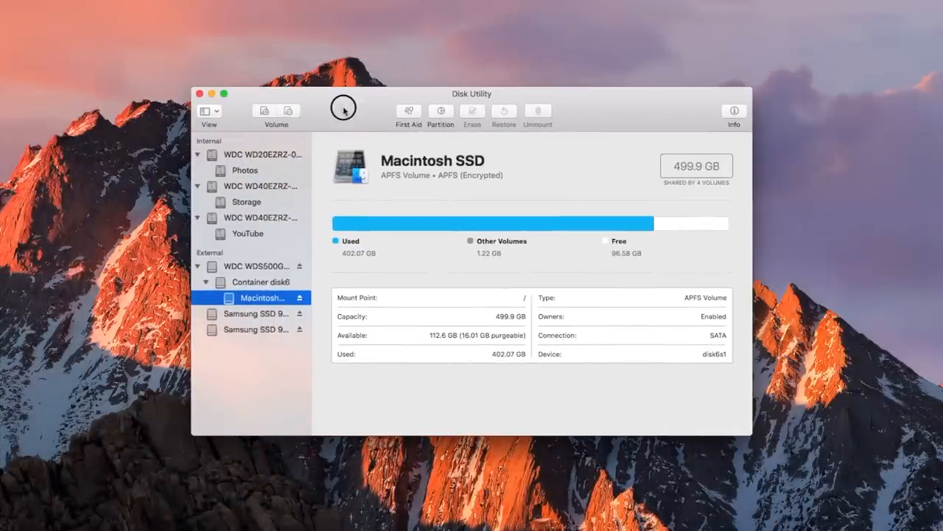
{"action": "mouse_move", "coordinate": [253, 318]}
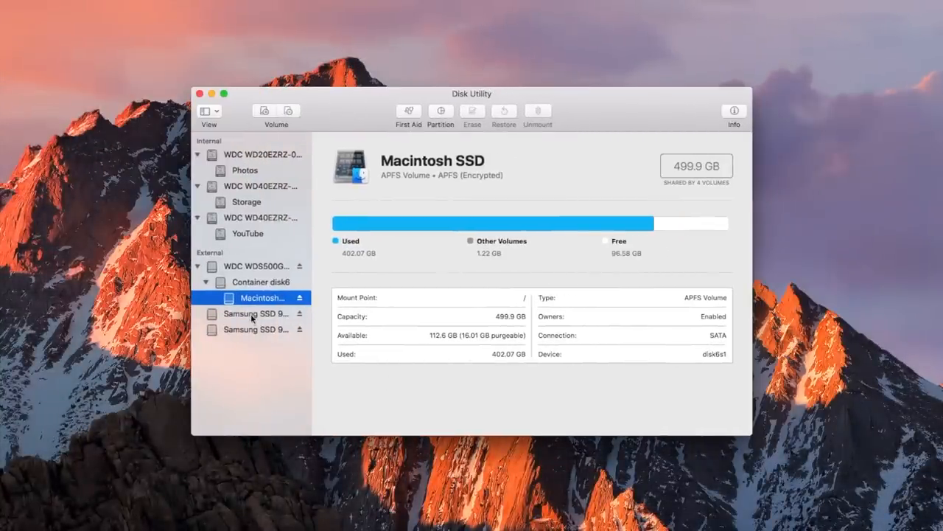
{"action": "left_click", "coordinate": [255, 313]}
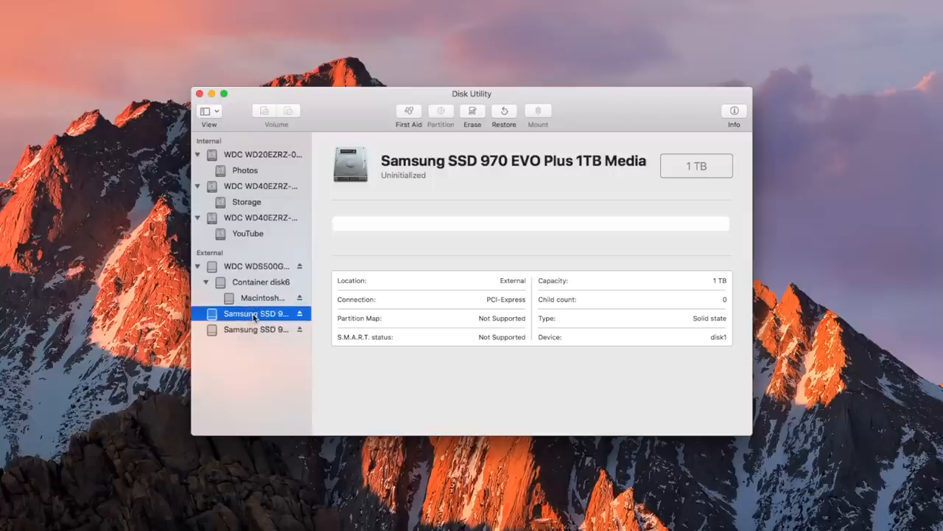
{"action": "left_click", "coordinate": [257, 330]}
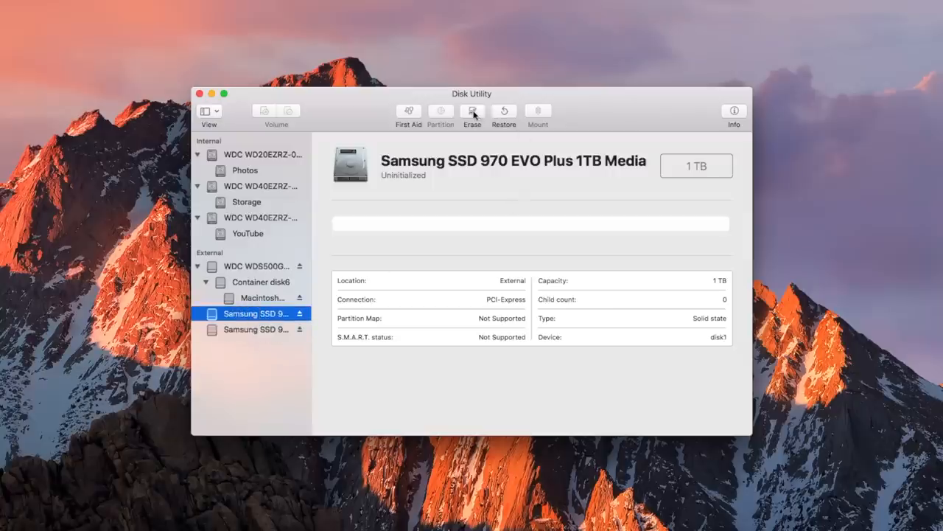
Erase the first SSD as Mac OS Extended (Journaled), GUID, named '1TB NVMe x1', and finish the report.
{"action": "left_click", "coordinate": [472, 114]}
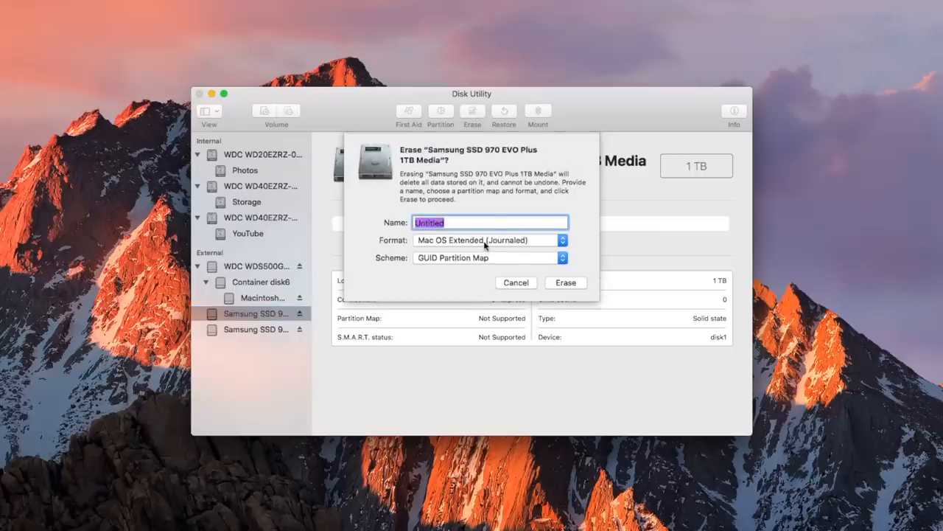
{"action": "type", "text": "1TB"}
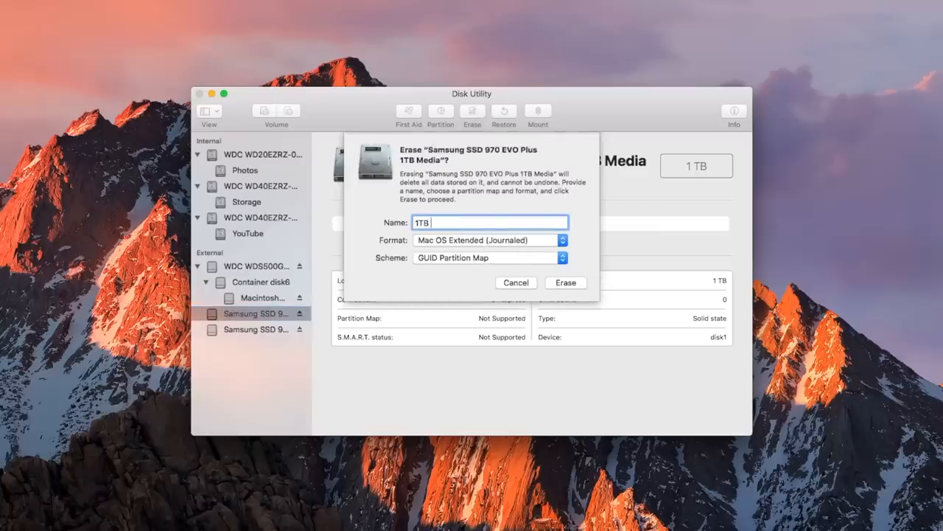
{"action": "type", "text": "NVMe x1"}
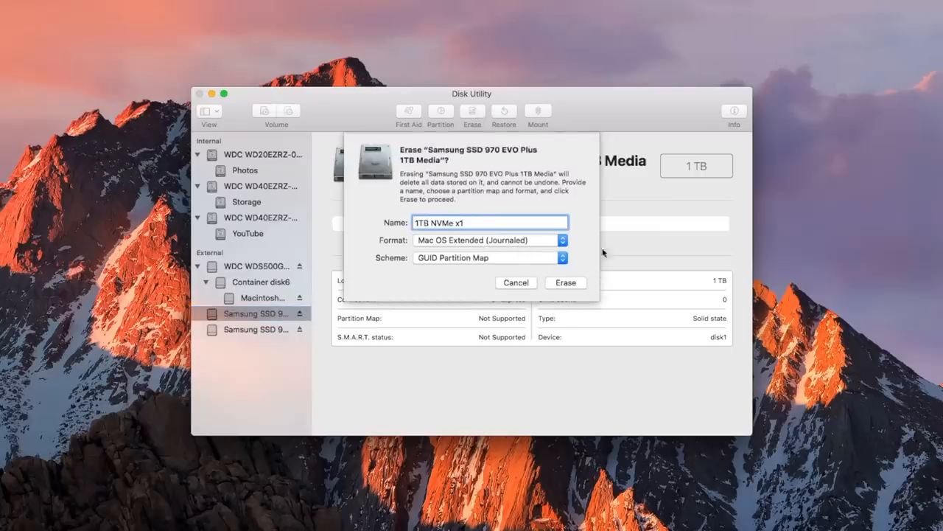
{"action": "left_click", "coordinate": [566, 283]}
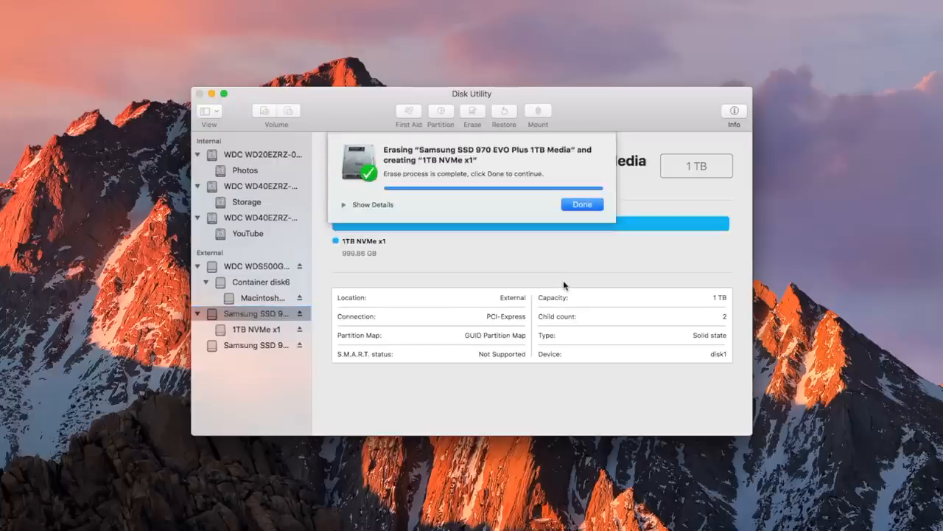
{"action": "left_click", "coordinate": [581, 204]}
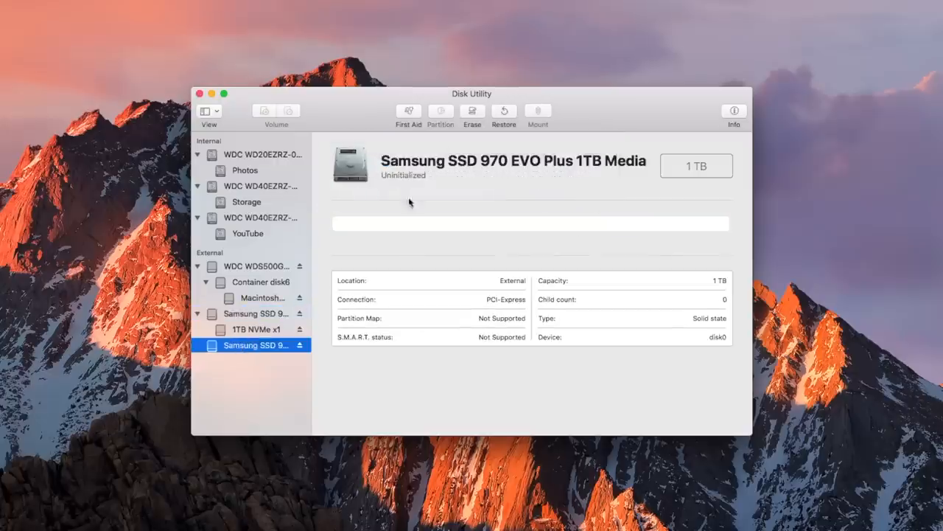
Erase the second SSD as Mac OS Extended (Journaled), GUID, named '1TB NVMe x2'.
{"action": "left_click", "coordinate": [472, 115]}
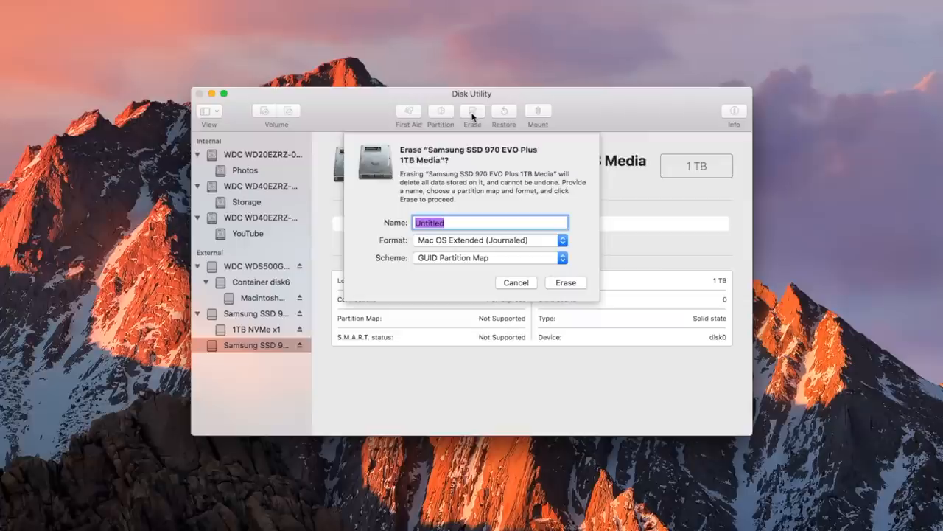
{"action": "type", "text": "1TB NVMe"}
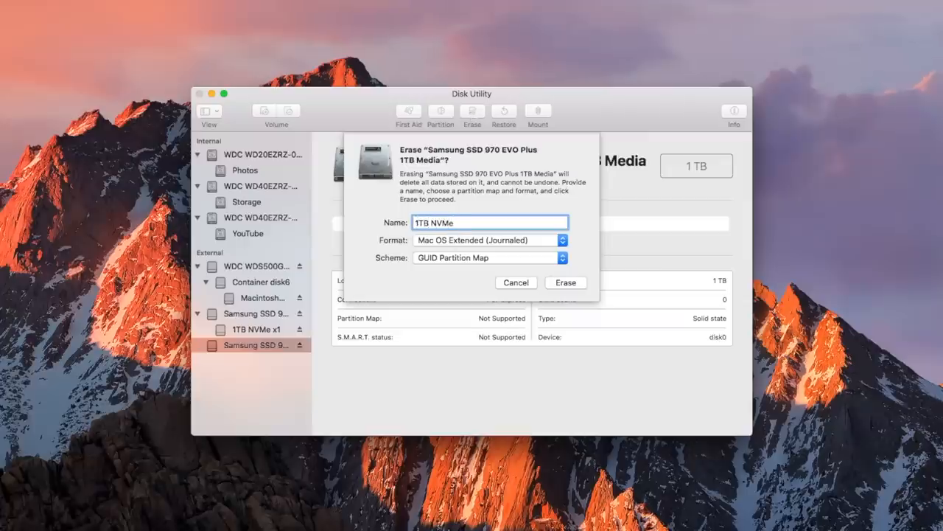
{"action": "left_click", "coordinate": [566, 283]}
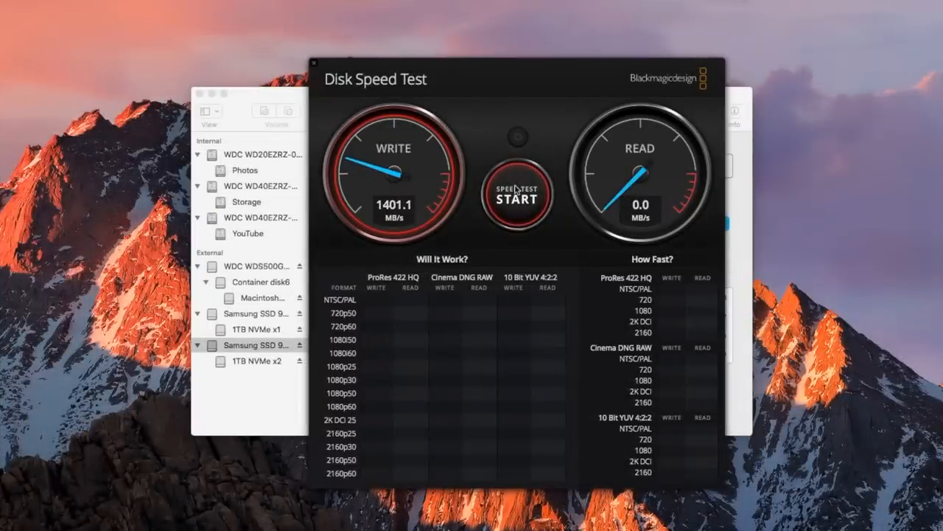
Start the speed test on the single NVMe drive, reaching about 1401 MB/s write.
{"action": "left_click", "coordinate": [516, 195]}
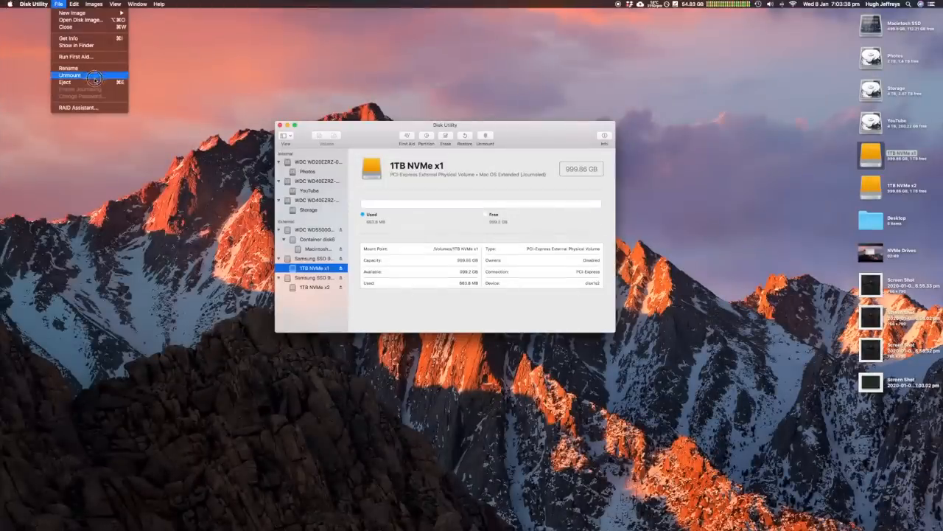
Unmount the 1TB NVMe x1 volume in preparation for the RAID 0 set.
{"action": "left_click", "coordinate": [76, 106]}
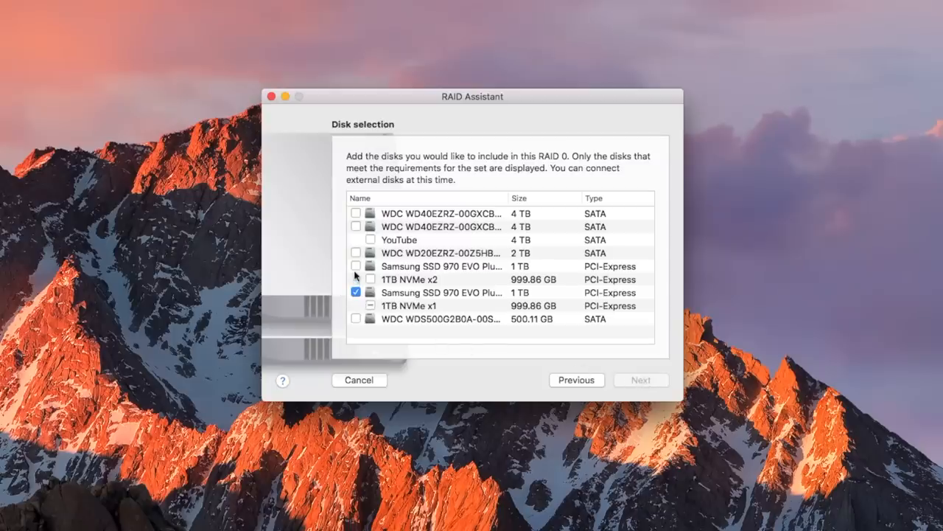
Add the second SSD and name the 2 TB RAID 0 set 'NVMe Raid' with 256K chunks, confirming its properties.
{"action": "left_click", "coordinate": [357, 266]}
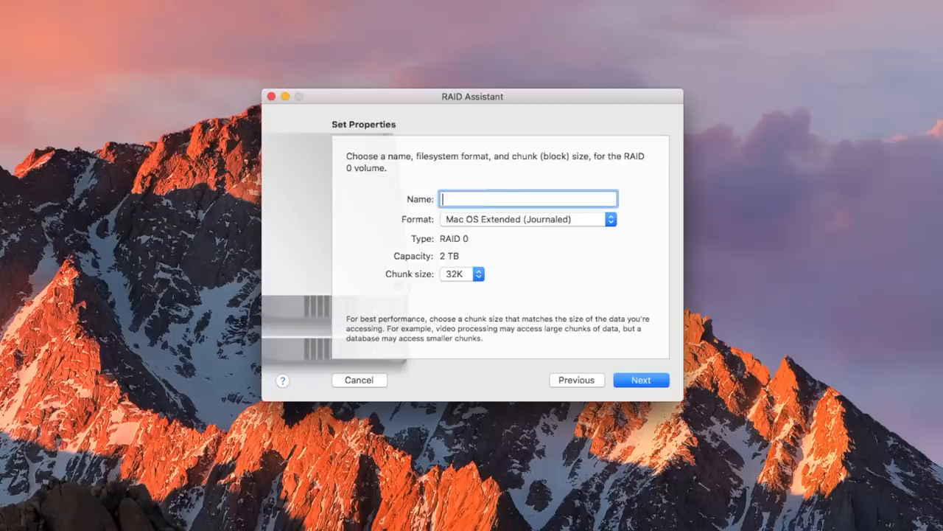
{"action": "type", "text": "NVMe"}
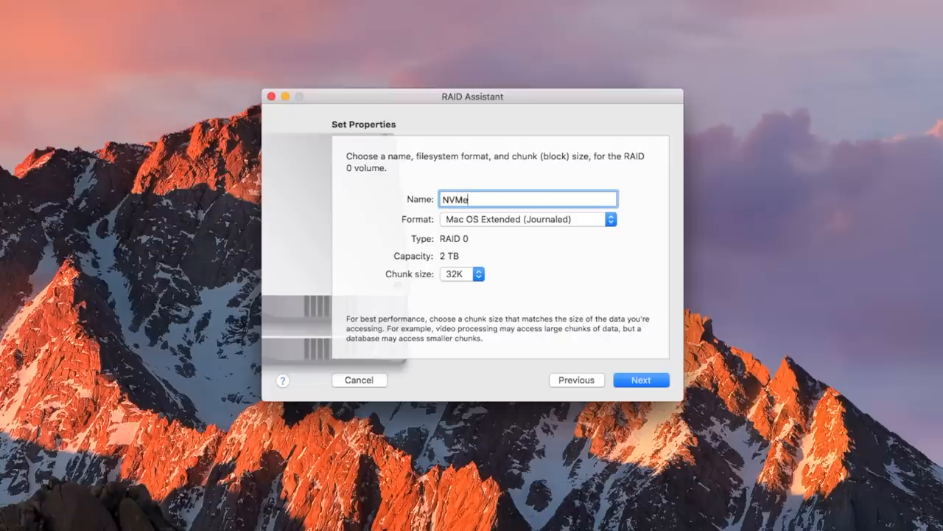
{"action": "type", "text": "Raid"}
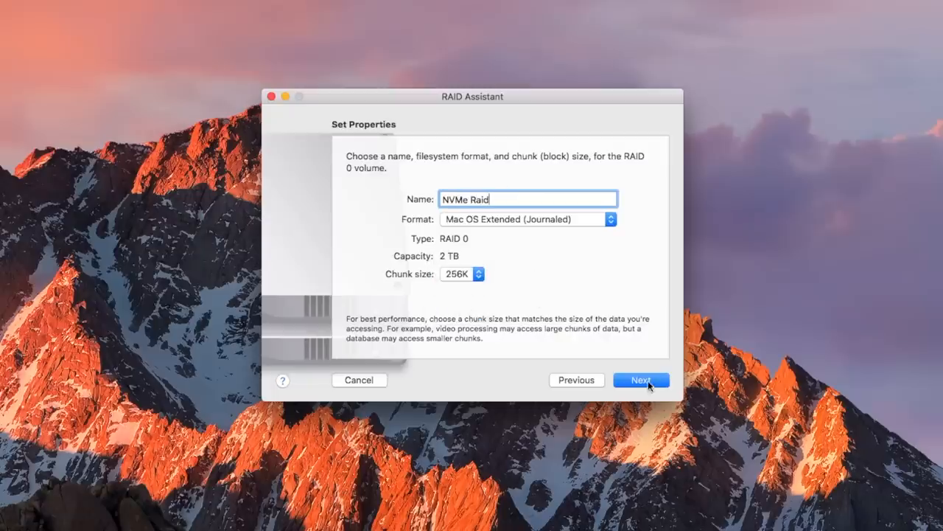
{"action": "left_click", "coordinate": [639, 381]}
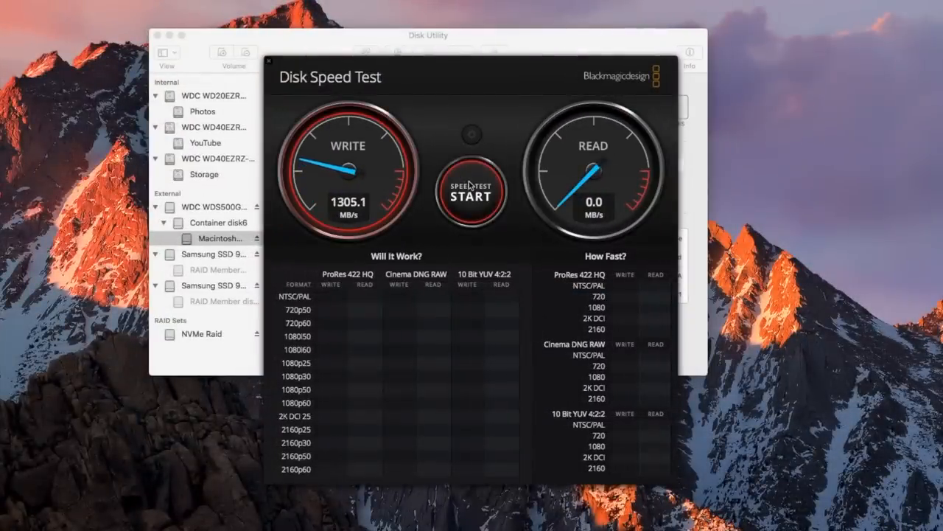
Start the speed test on the NVMe Raid set, reaching about 1305 MB/s write and 1414 MB/s read.
{"action": "left_click", "coordinate": [470, 193]}
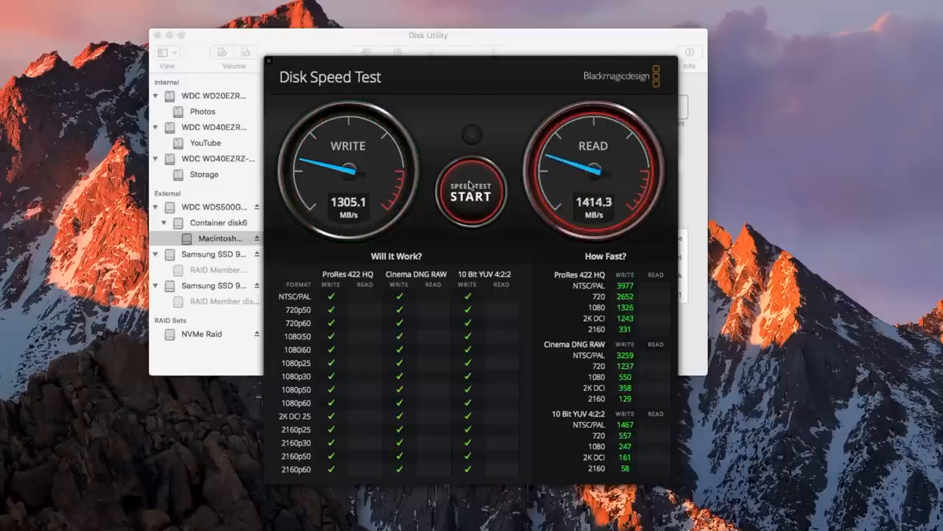